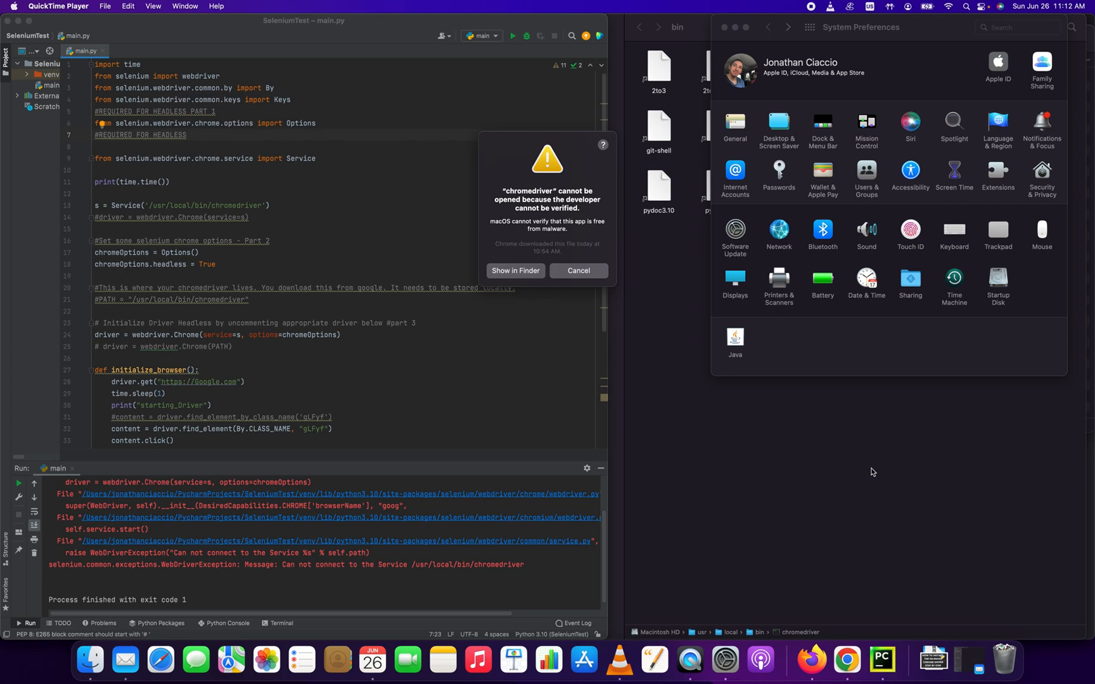
mouse_move(865, 463)
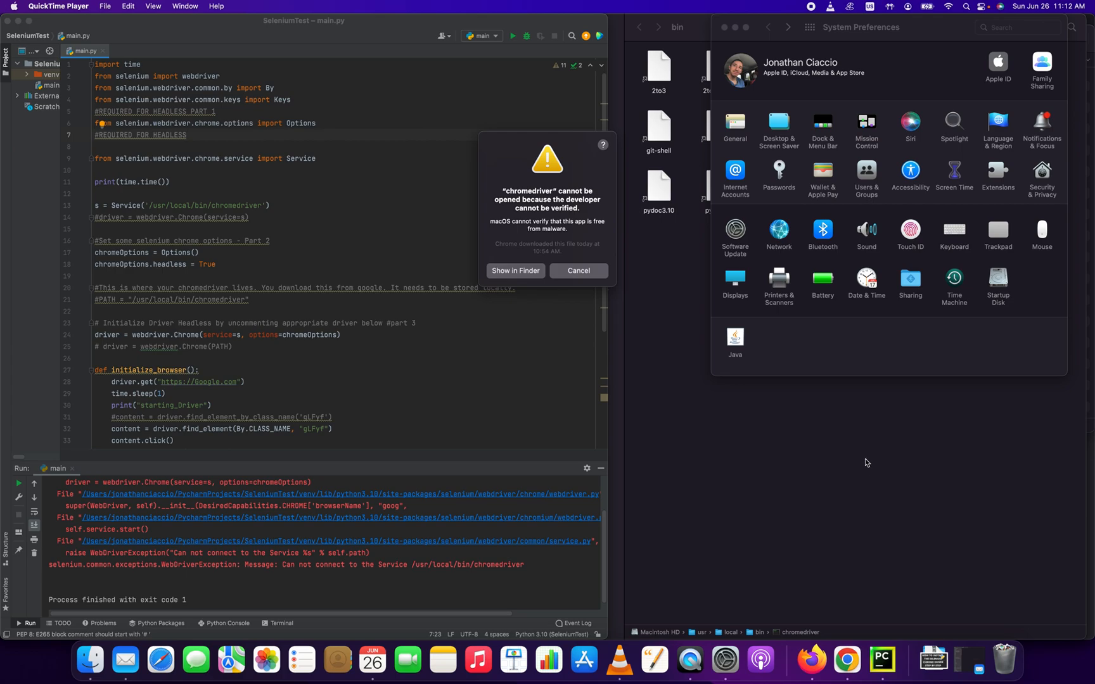
mouse_move(675, 405)
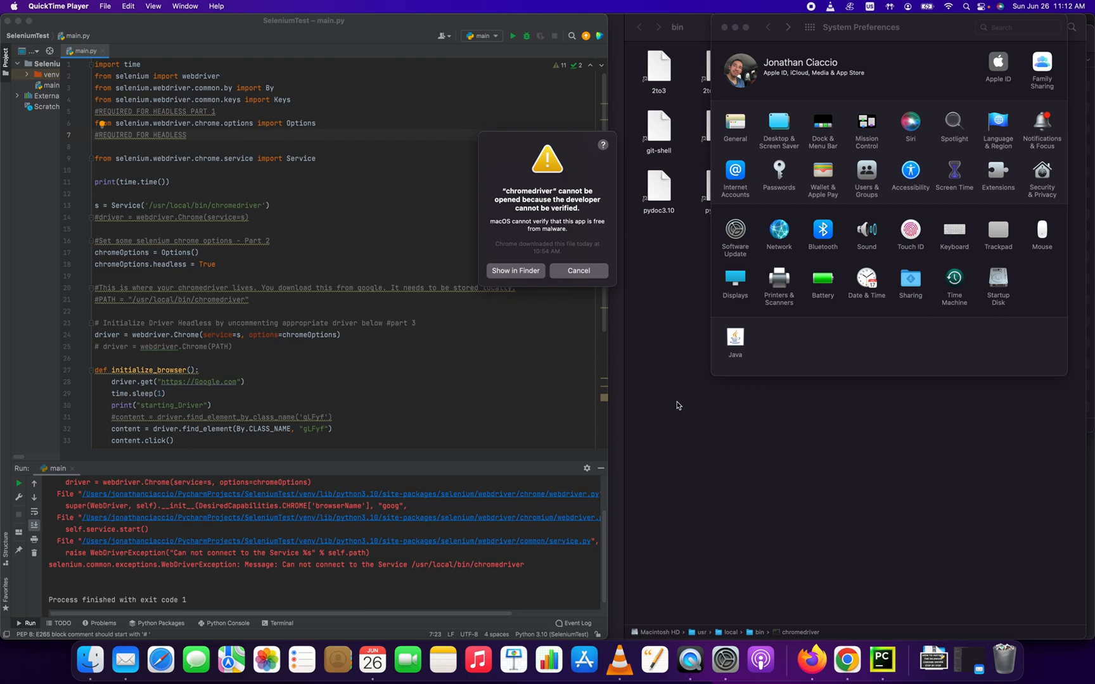
mouse_move(671, 386)
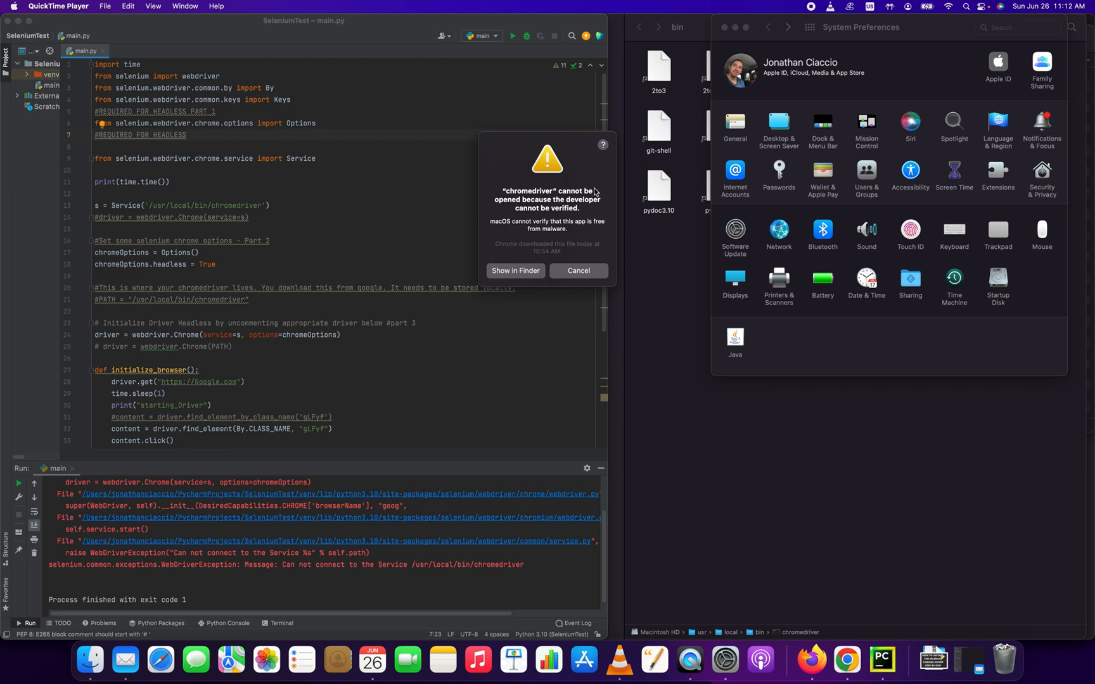
mouse_move(557, 184)
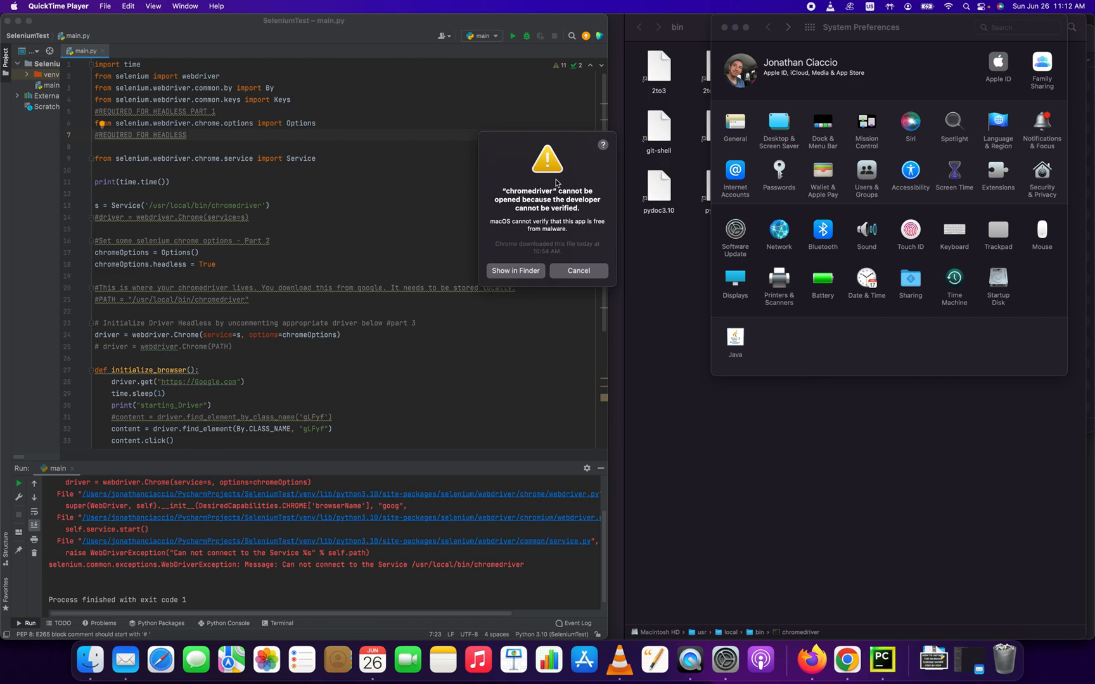
mouse_move(481, 228)
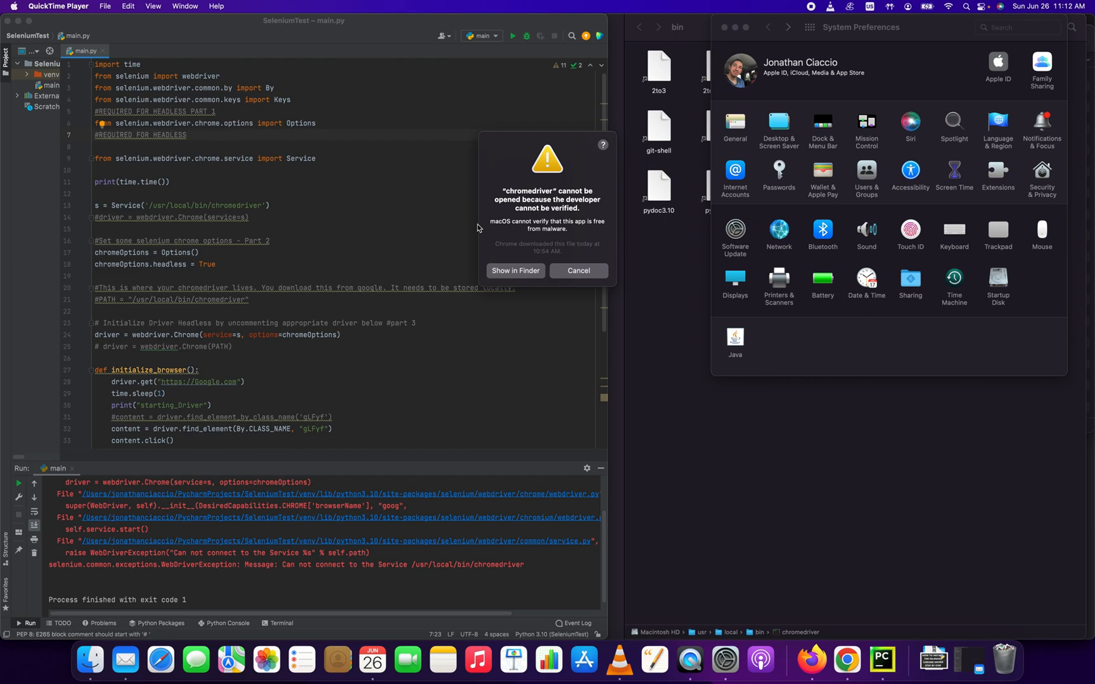
mouse_move(553, 248)
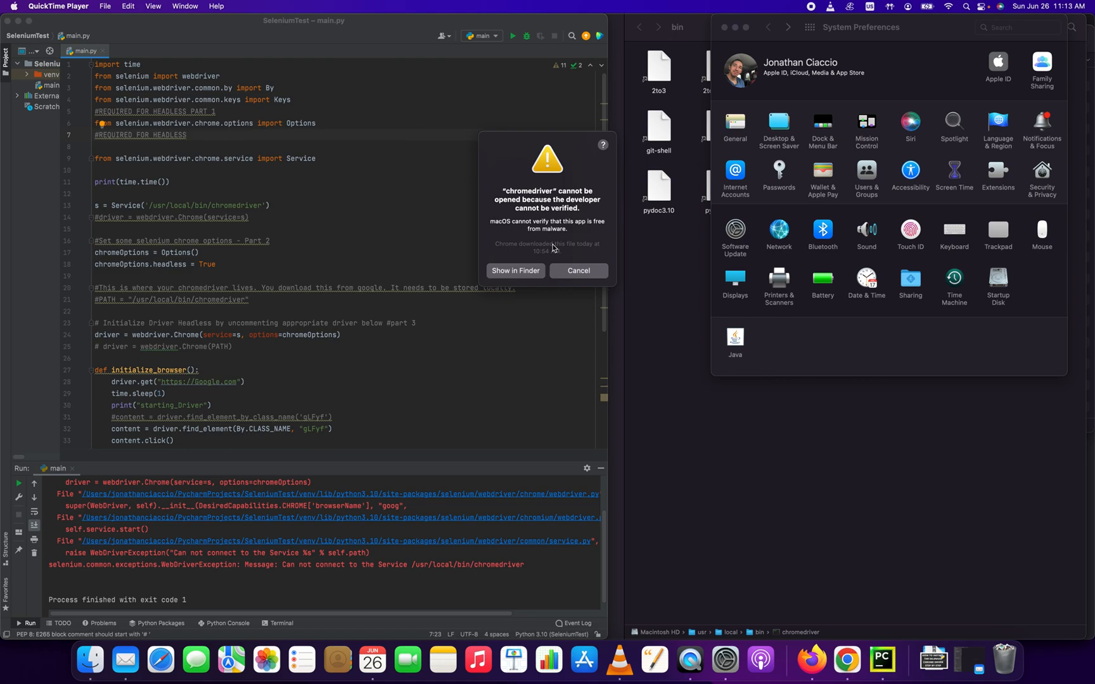
- Dismiss the chromedriver warning and rerun main, which now fails with status code -9
left_click(578, 271)
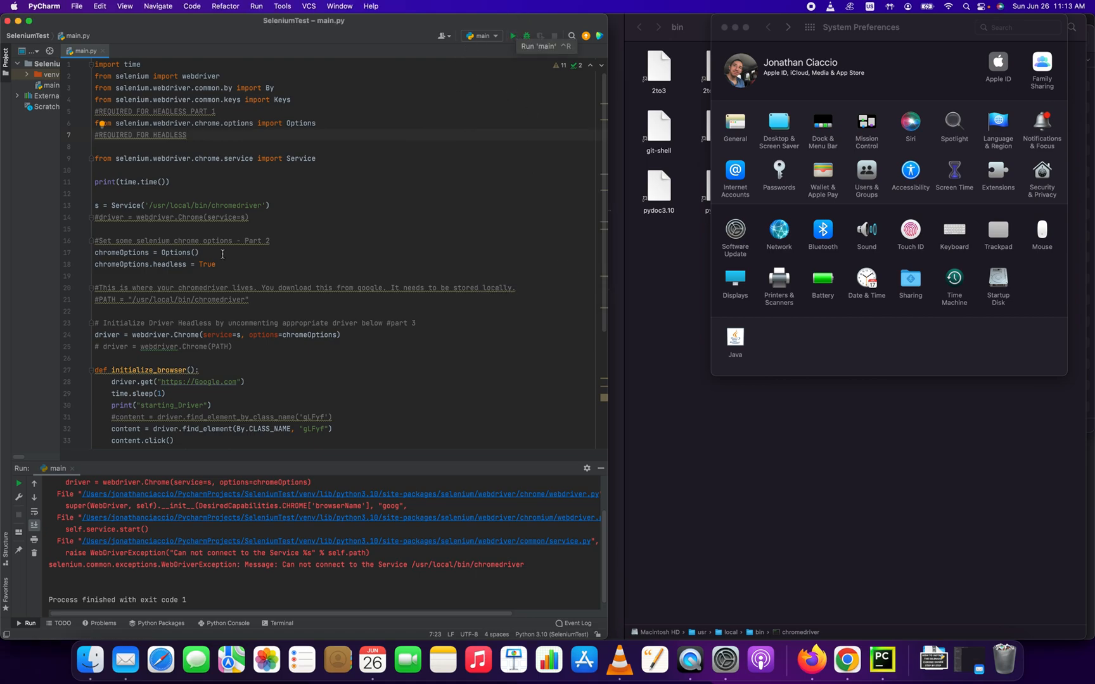
left_click(512, 36)
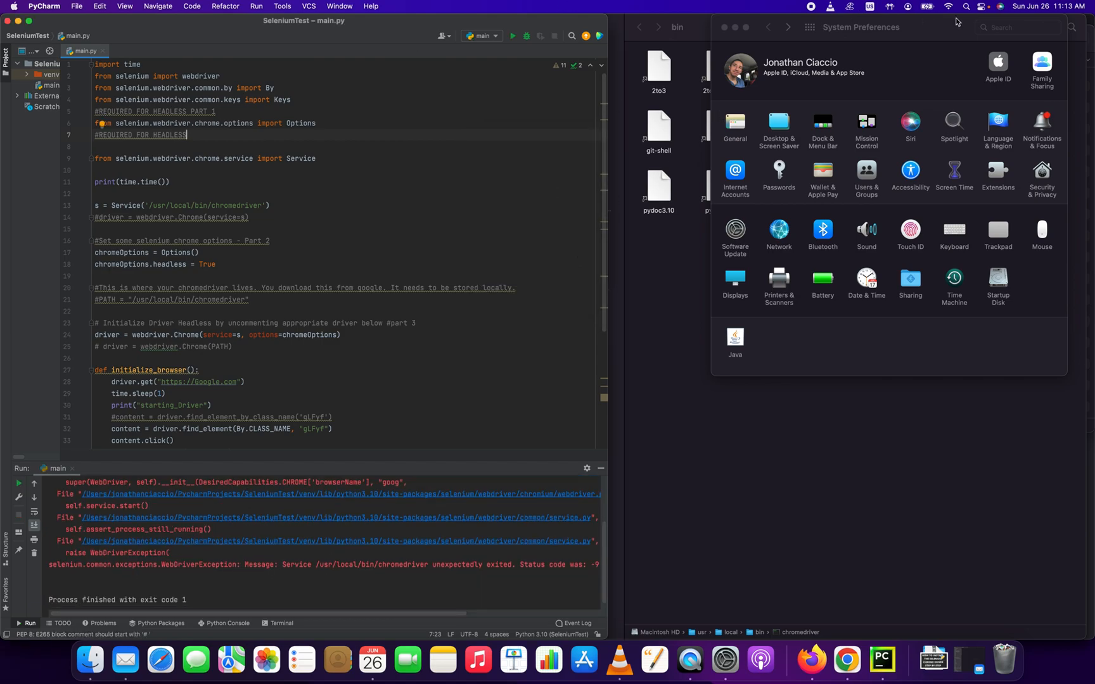
left_click(861, 27)
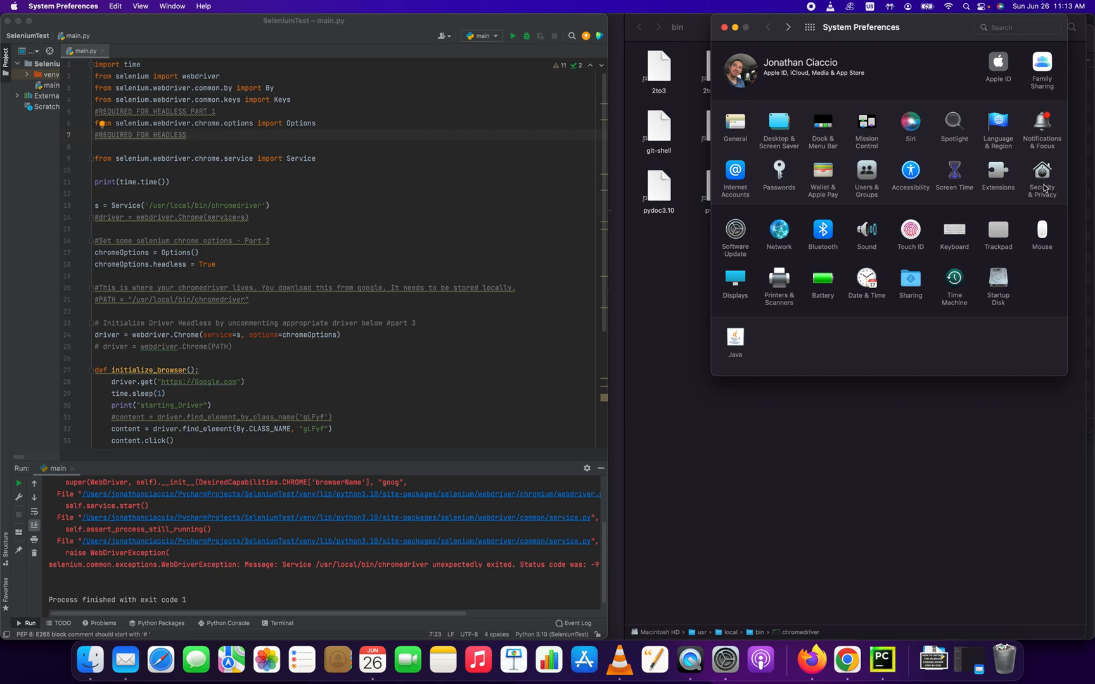
- In Security & Privacy General, choose Allow Anyway for the blocked chromedriver
left_click(1041, 175)
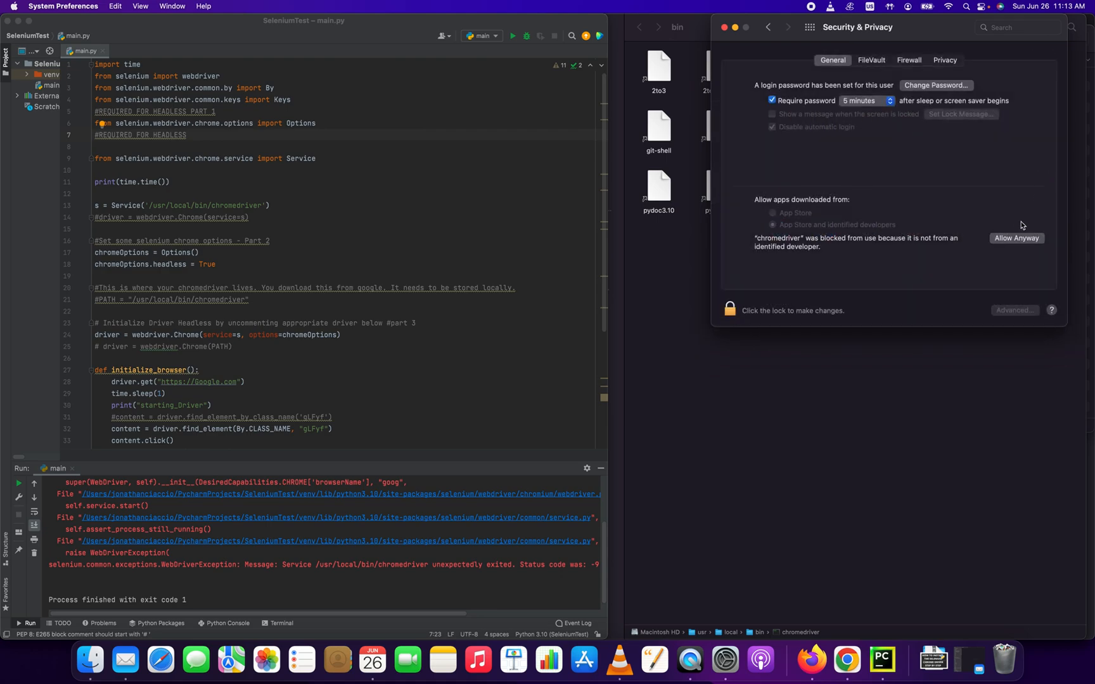
left_click(1016, 238)
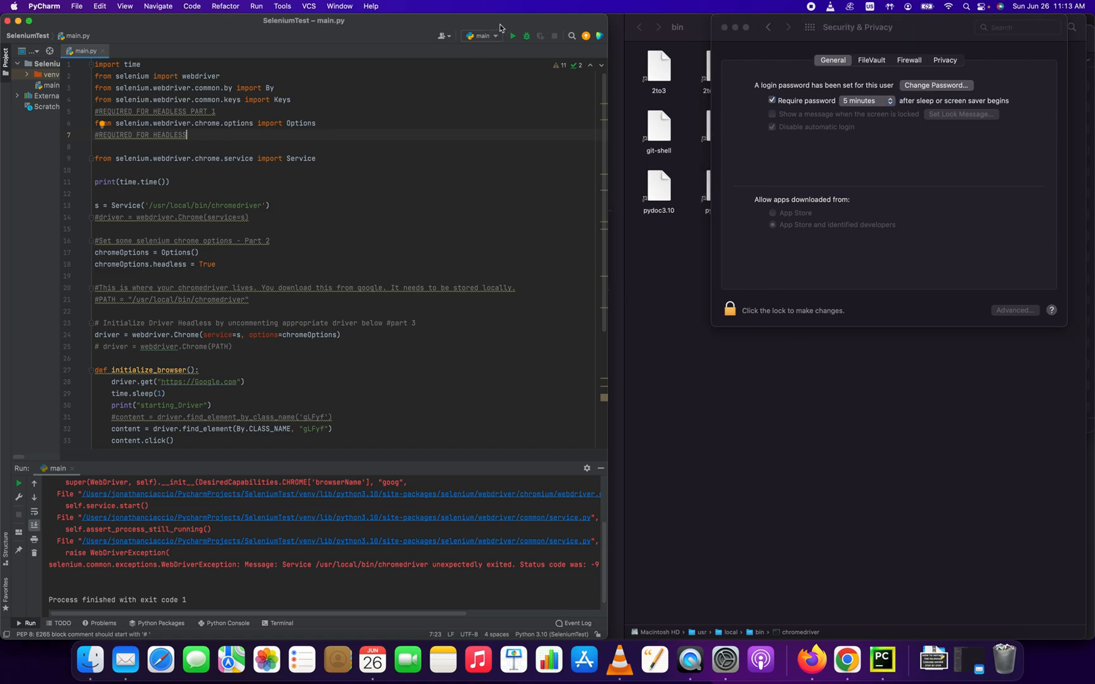
- Rerun main so it prints starting_Driver and search results, exiting with code 0
left_click(512, 35)
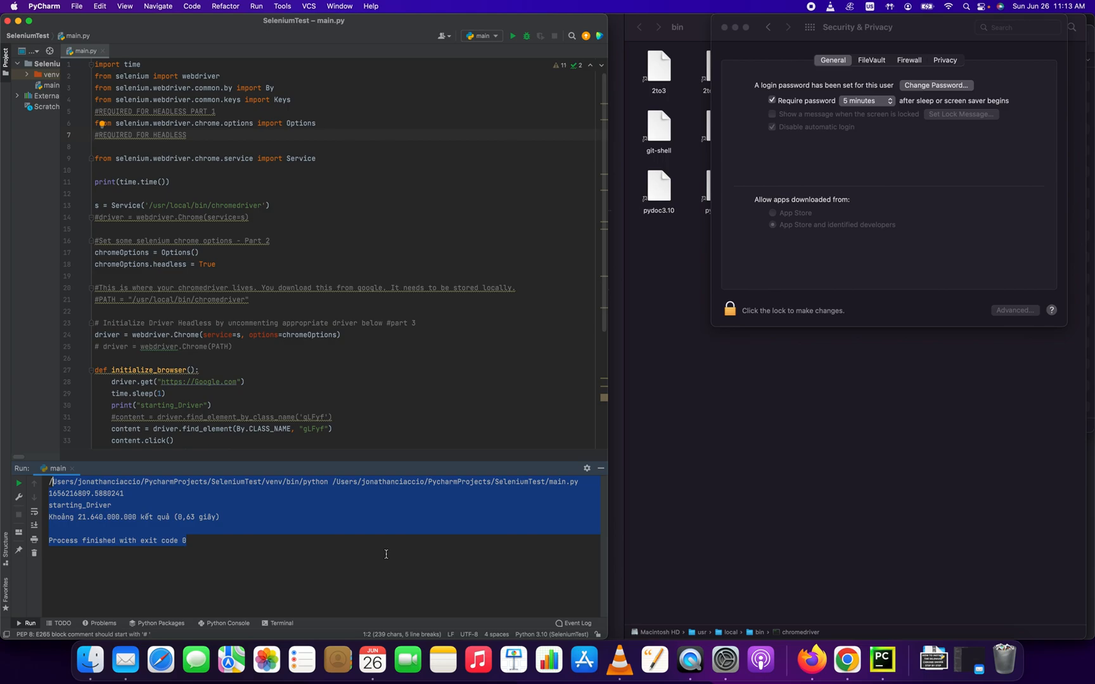
mouse_move(900, 24)
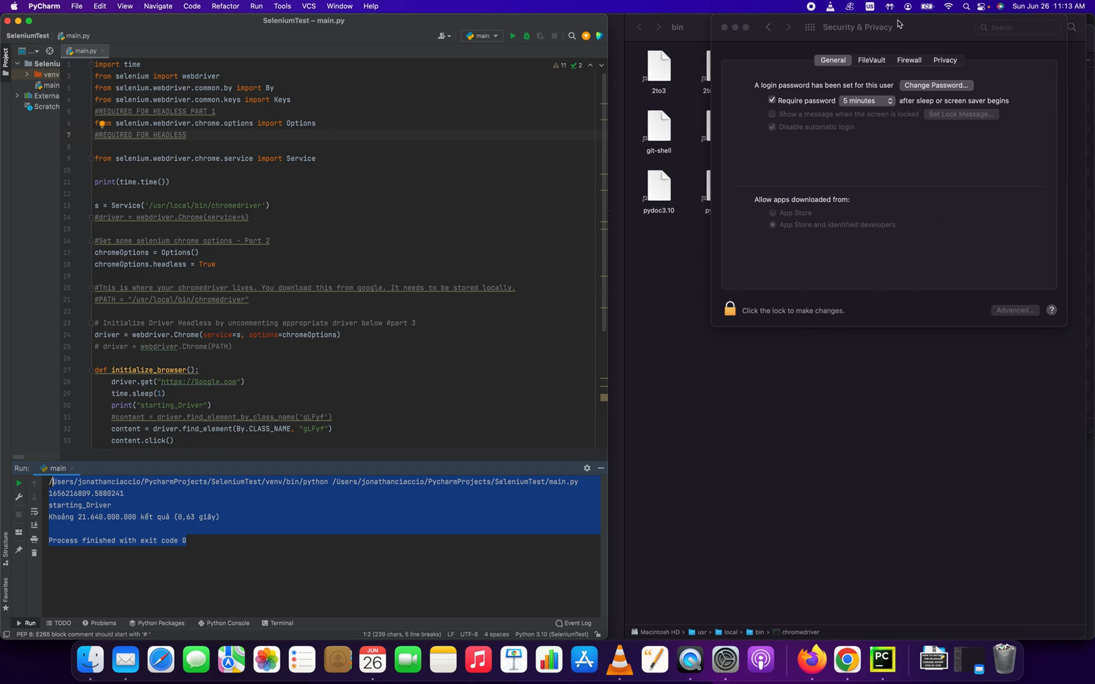
mouse_move(943, 252)
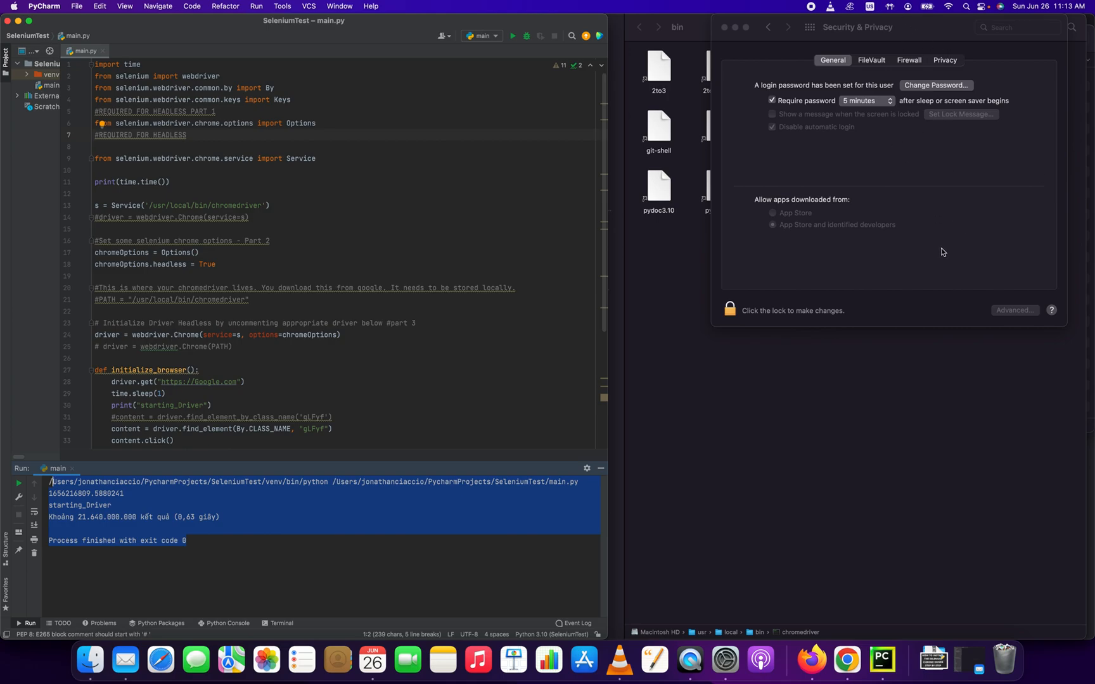
mouse_move(462, 101)
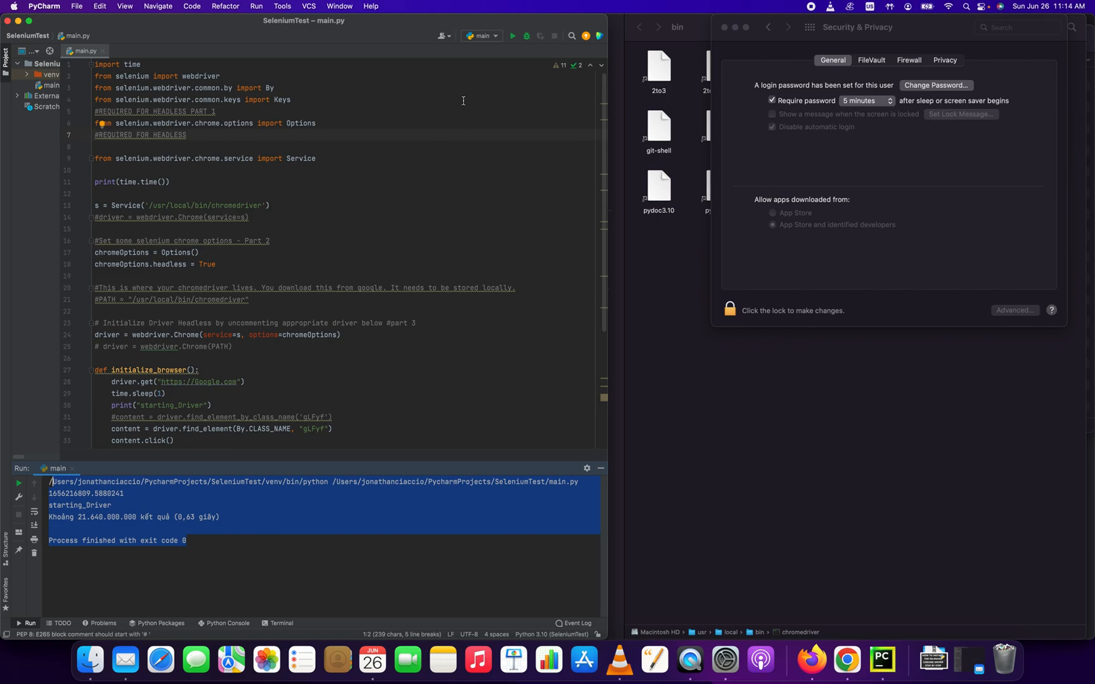
mouse_move(732, 149)
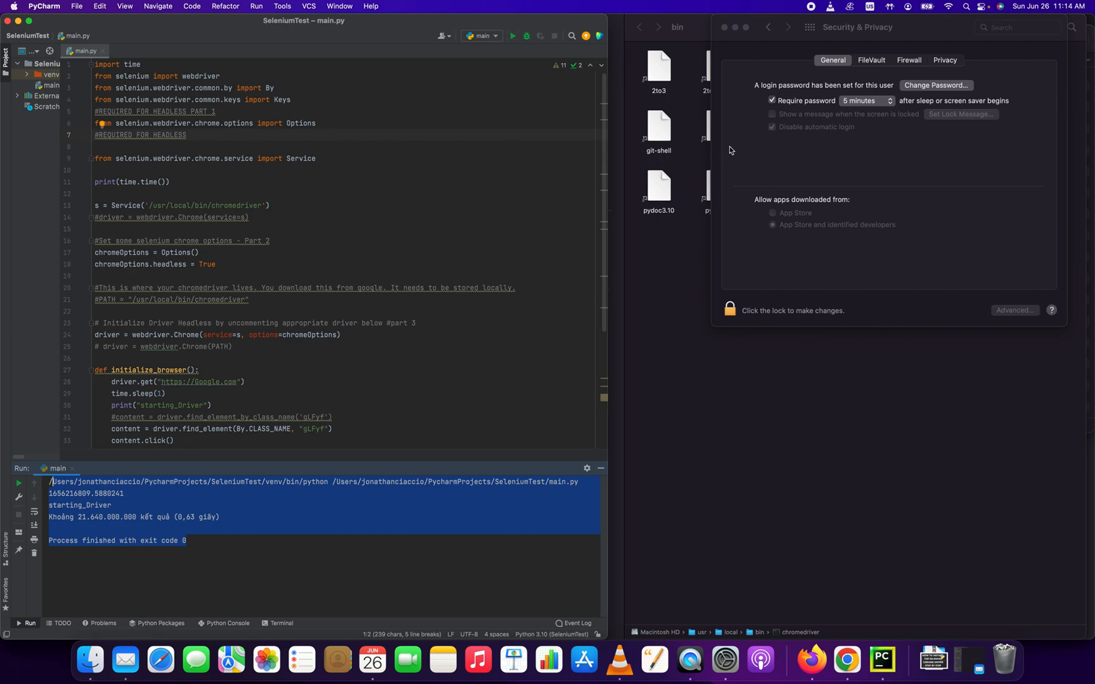